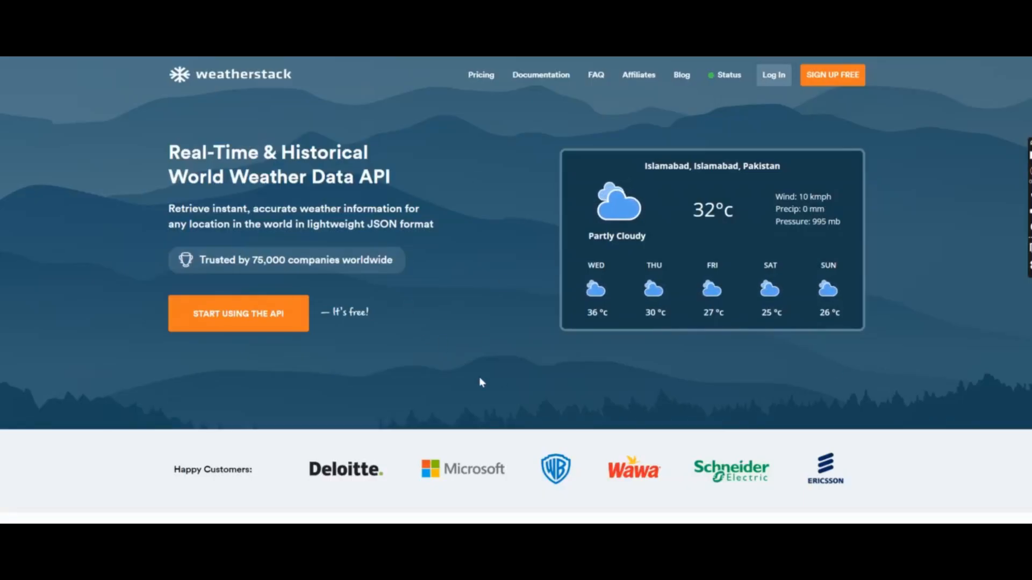
mouse_move(782, 386)
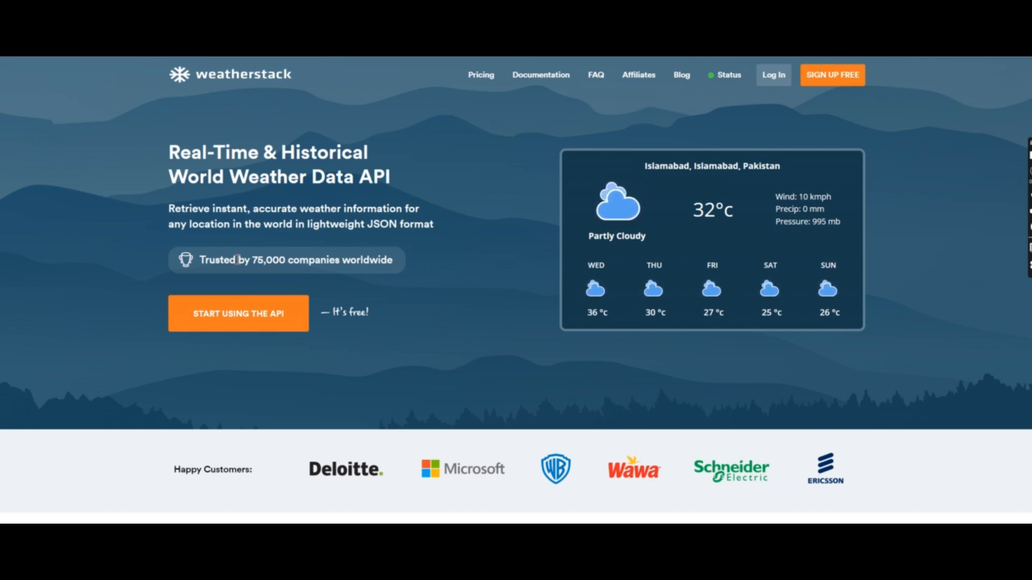
mouse_move(238, 313)
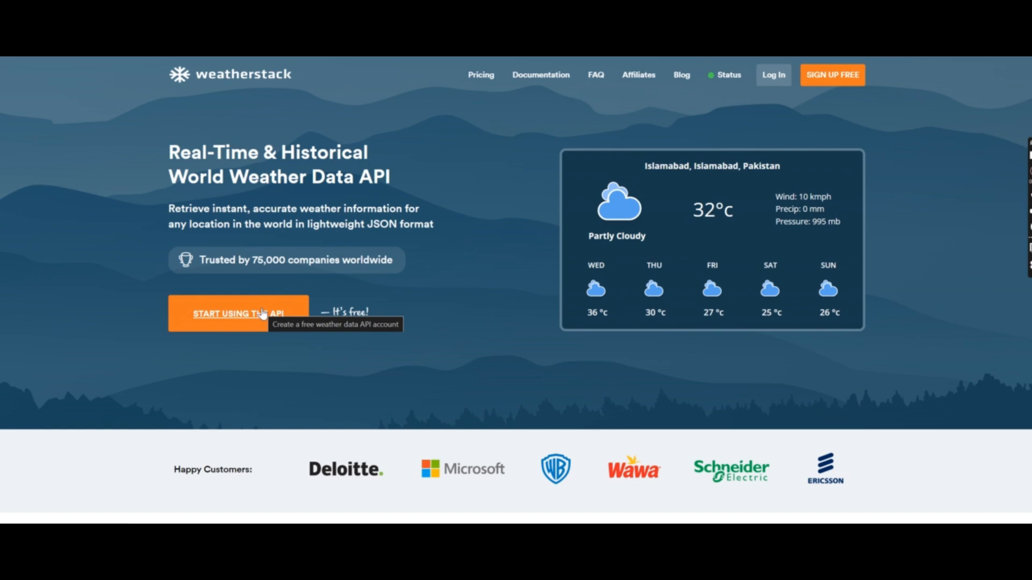
Step: Go to the weatherstack Free plan sign-up from the home page
click(239, 314)
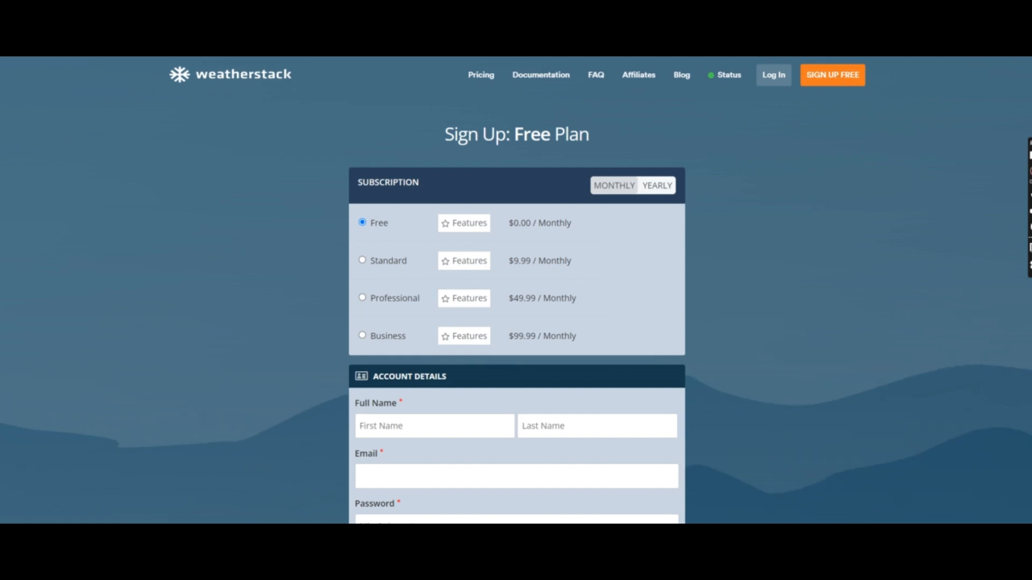
Step: Pass the reCAPTCHA "I'm not a robot" check at the bottom of the sign-up form
scroll(down, 3)
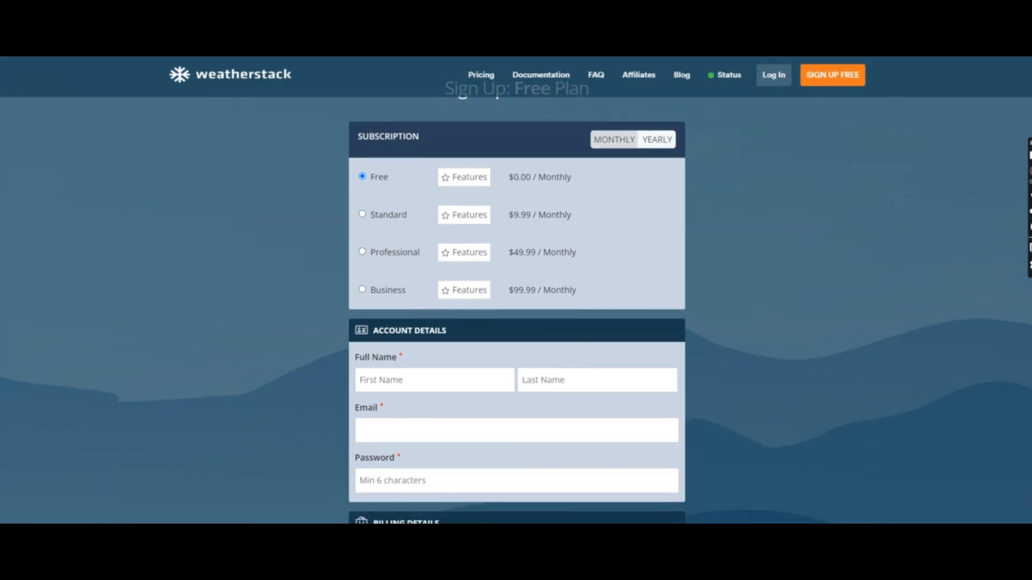
scroll(down, 3)
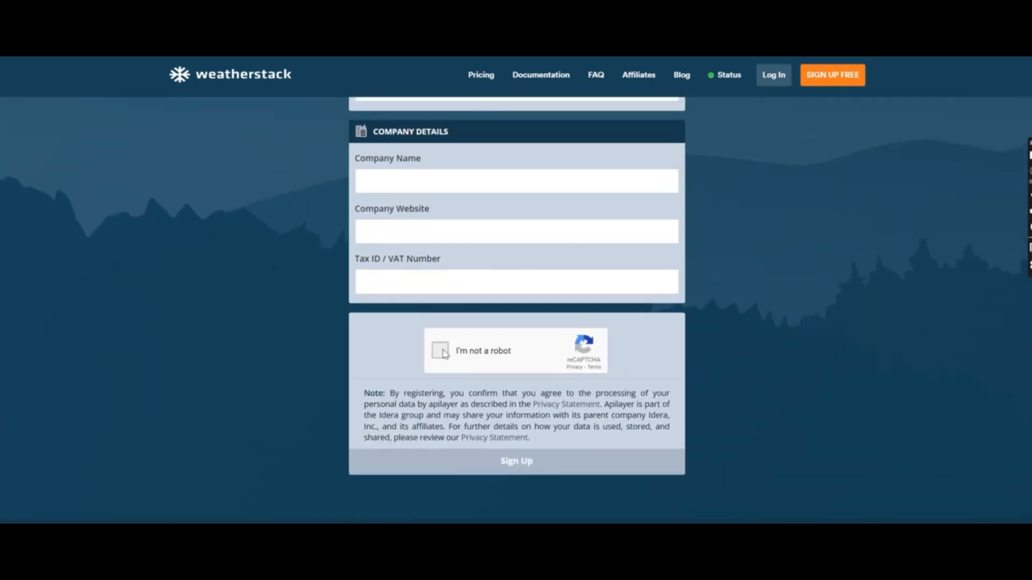
click(440, 351)
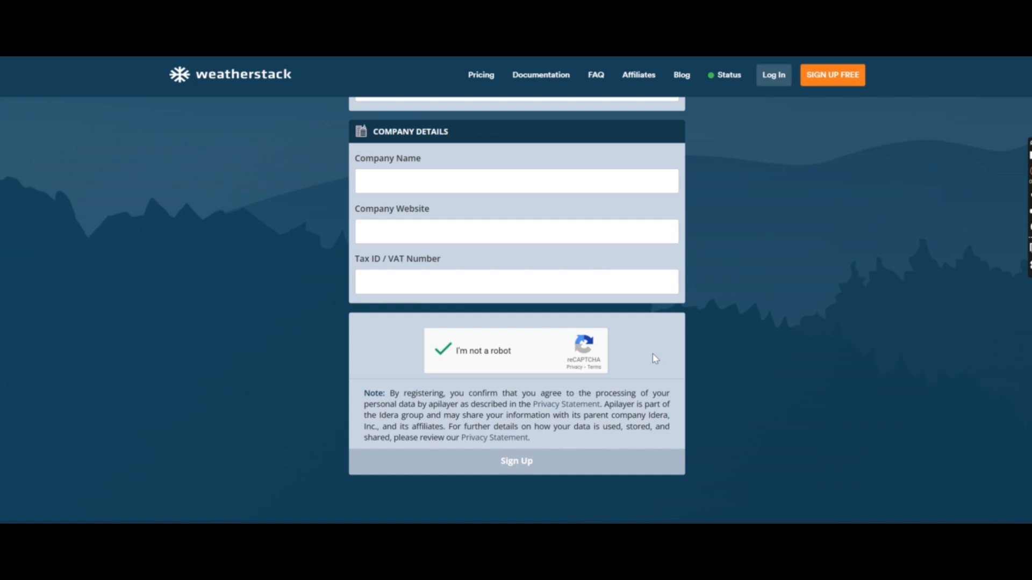
mouse_move(773, 74)
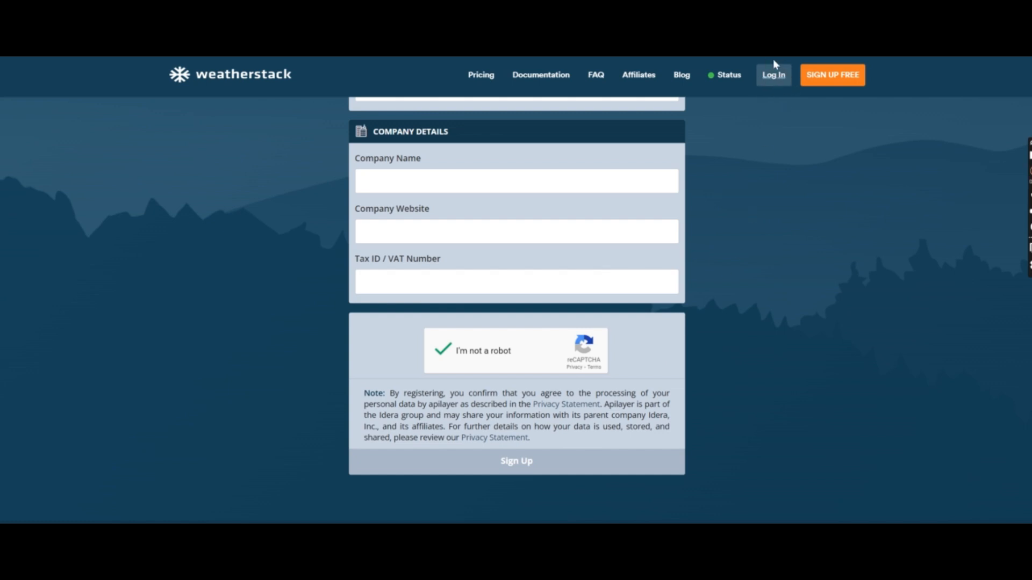
Step: Sign in to the existing weatherstack account instead of signing up
click(772, 74)
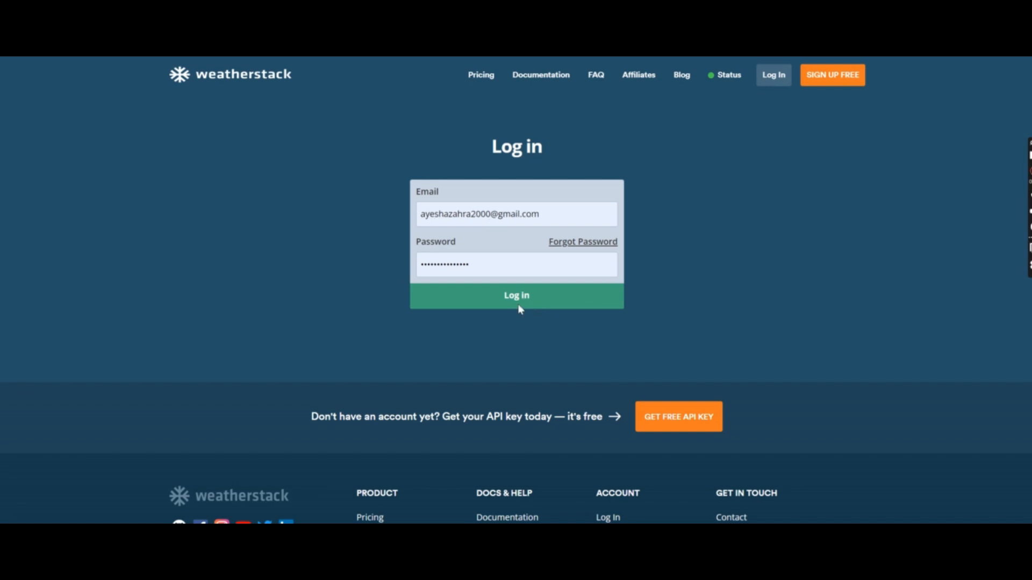
click(516, 294)
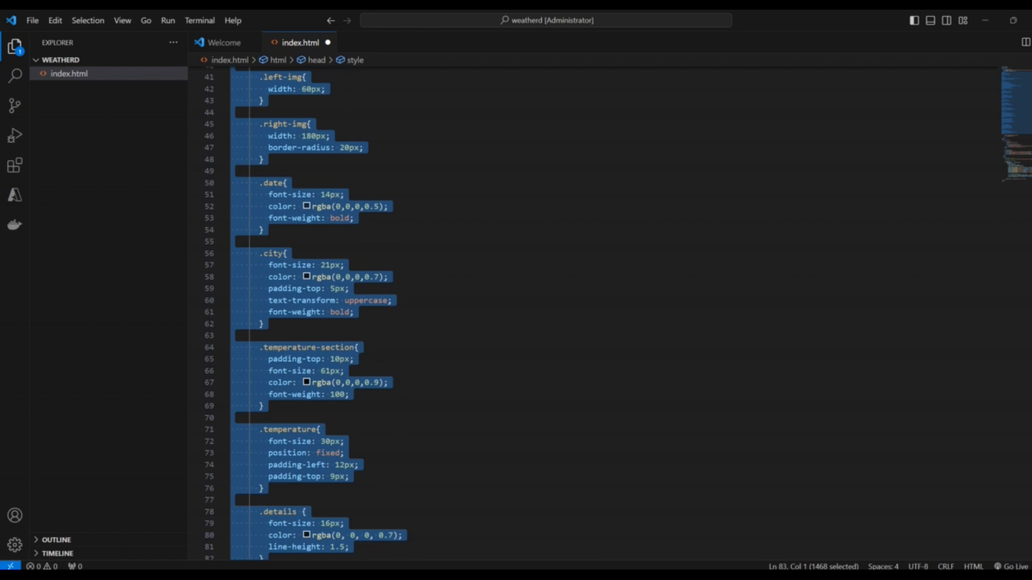
mouse_move(558, 244)
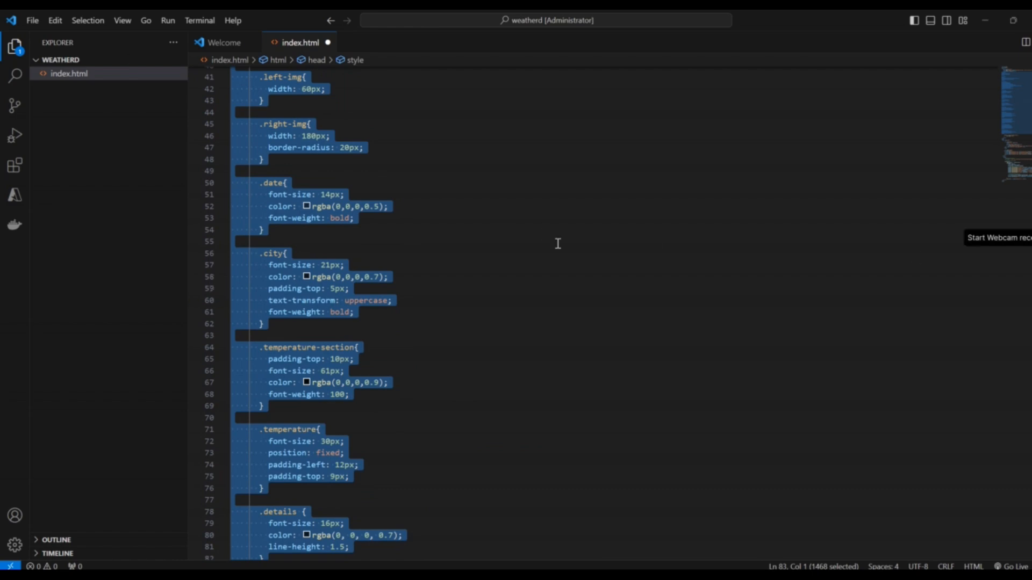
Step: Expand the collapsed <body> of index.html to reveal the weather card markup
click(352, 288)
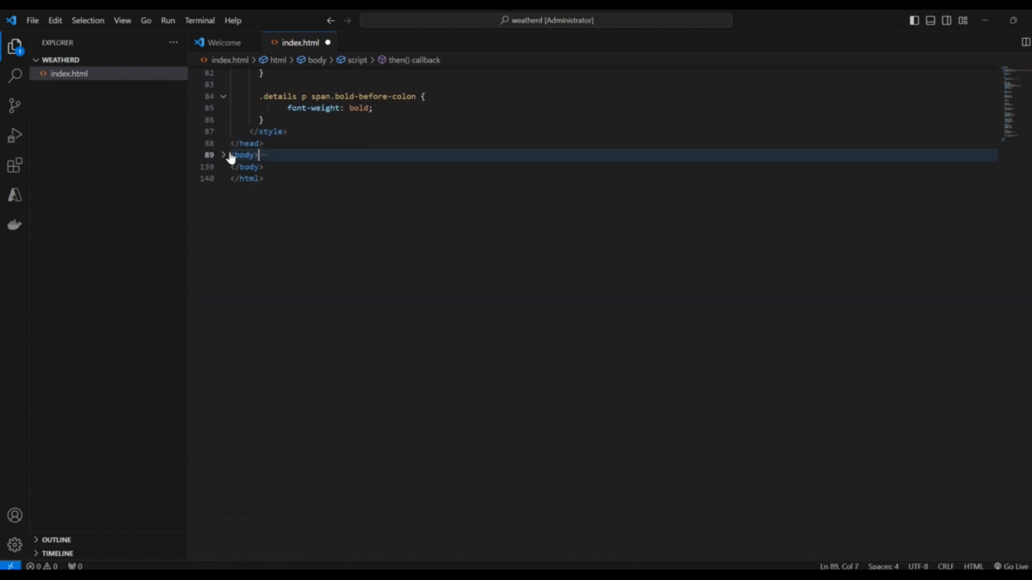
click(223, 155)
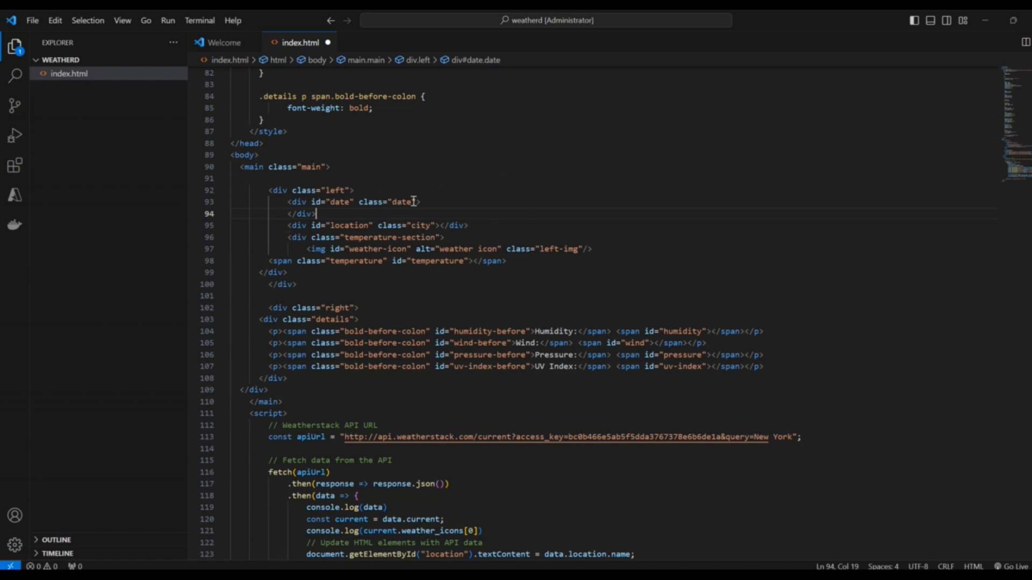
mouse_move(361, 180)
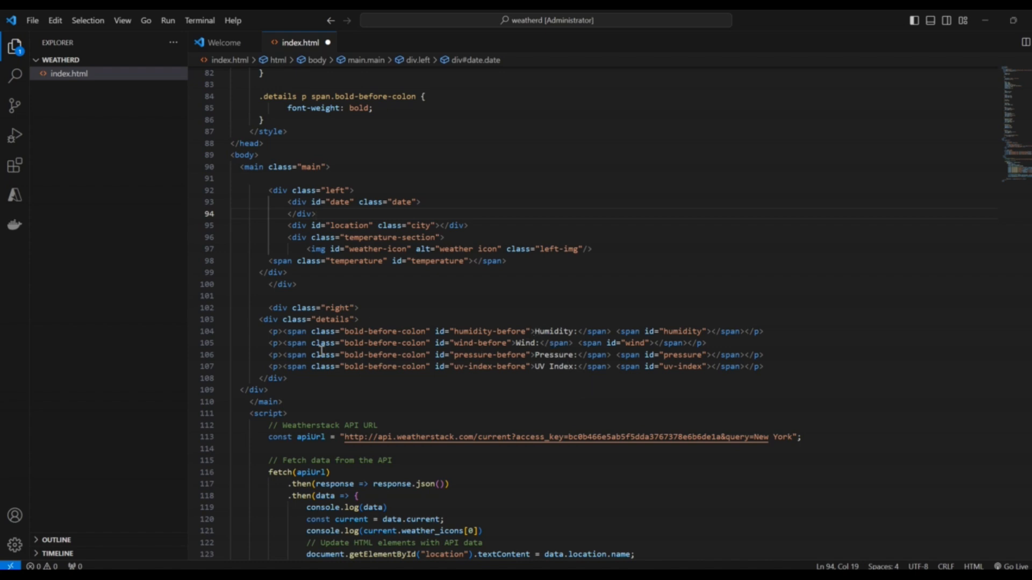
drag(263, 331, 286, 343)
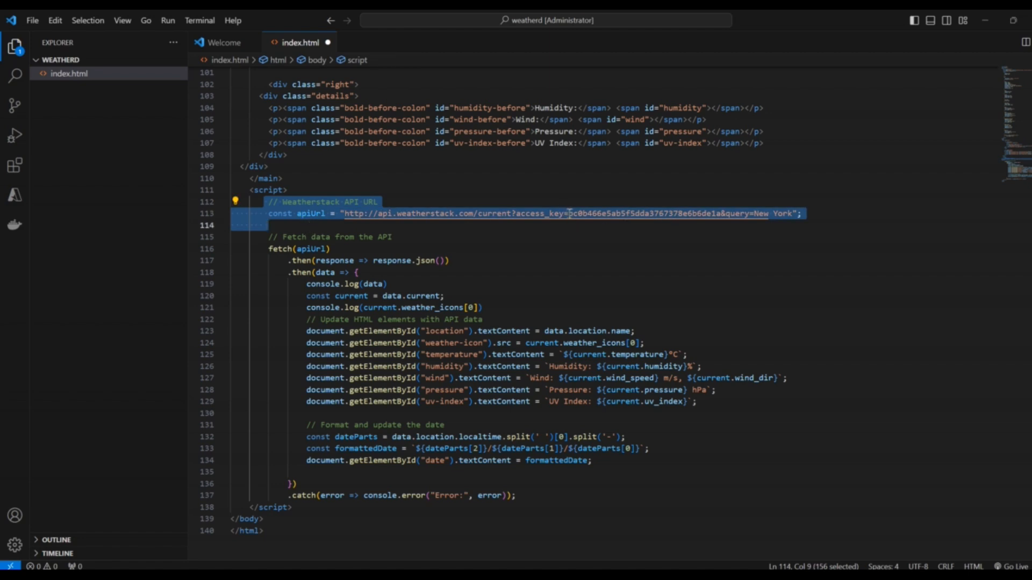
click(570, 213)
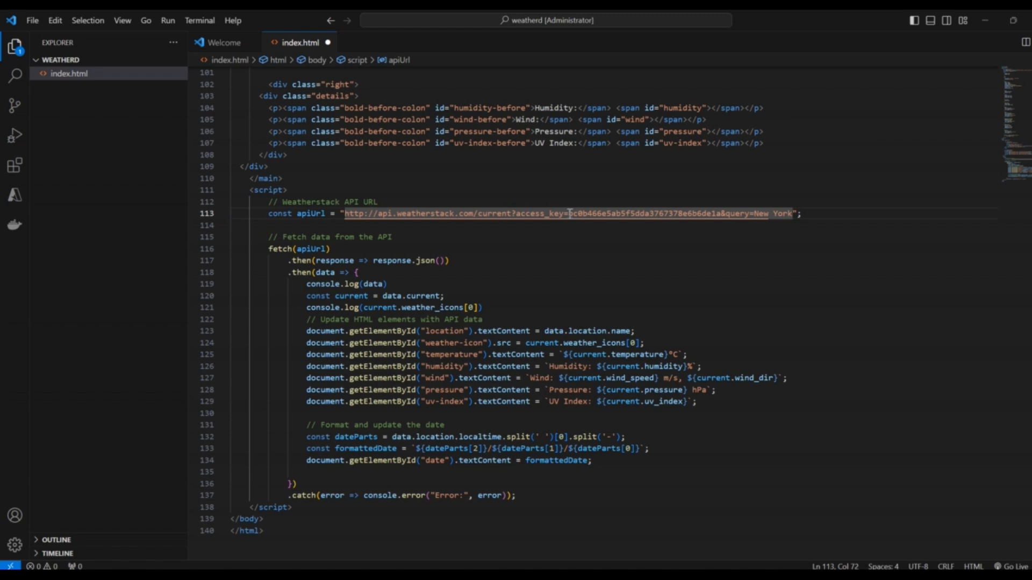
drag(570, 213, 720, 213)
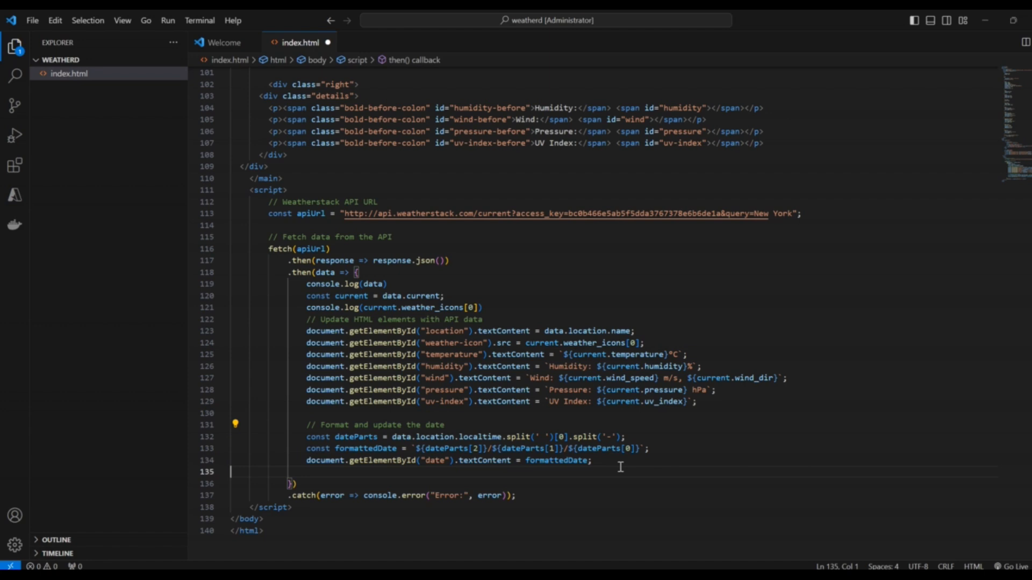
mouse_move(499, 457)
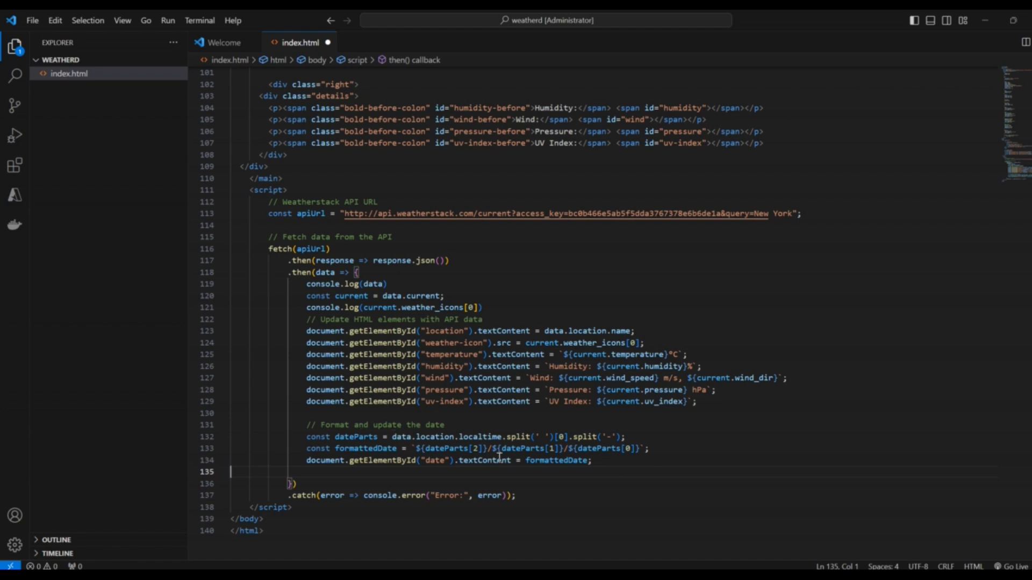
mouse_move(499, 458)
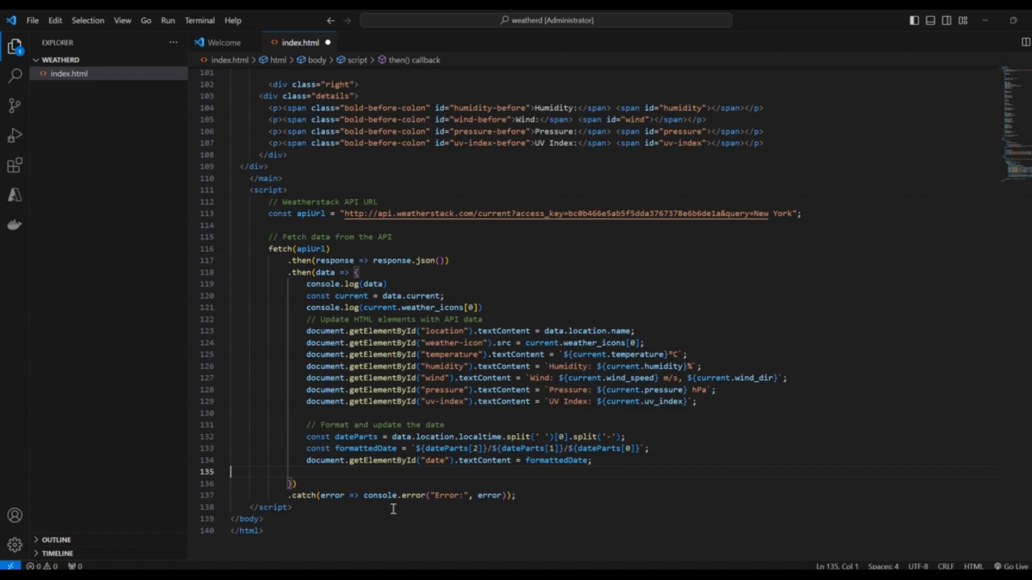
mouse_move(692, 282)
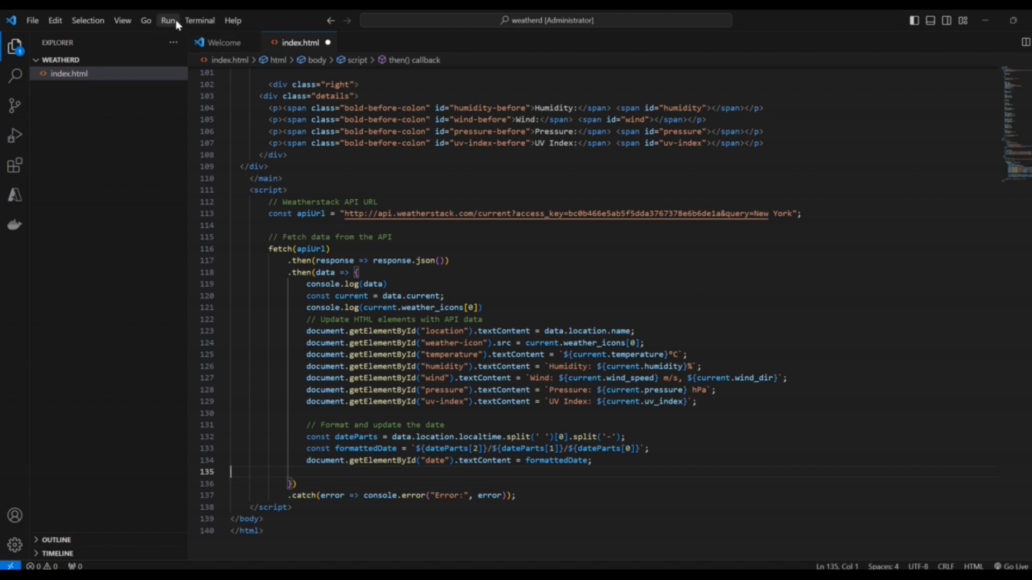
Step: Run index.html in Chrome and maximize the New York Weather Dashboard preview
click(168, 20)
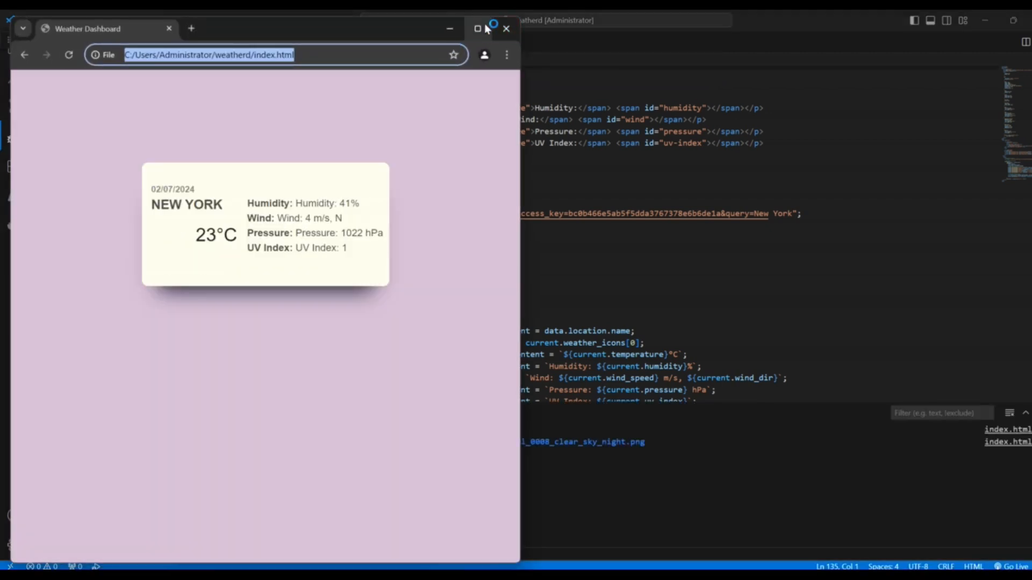
click(478, 27)
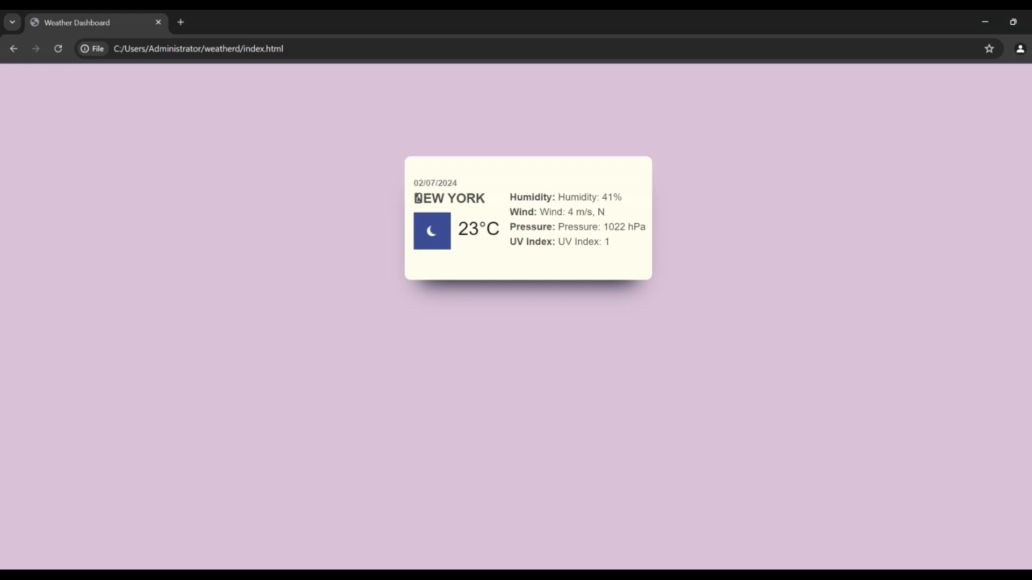
mouse_move(491, 201)
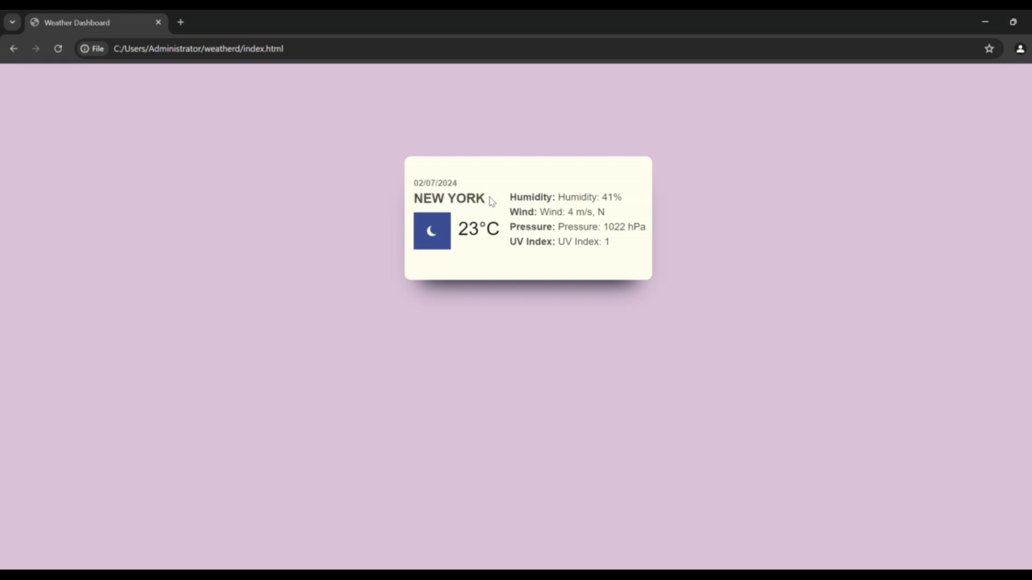